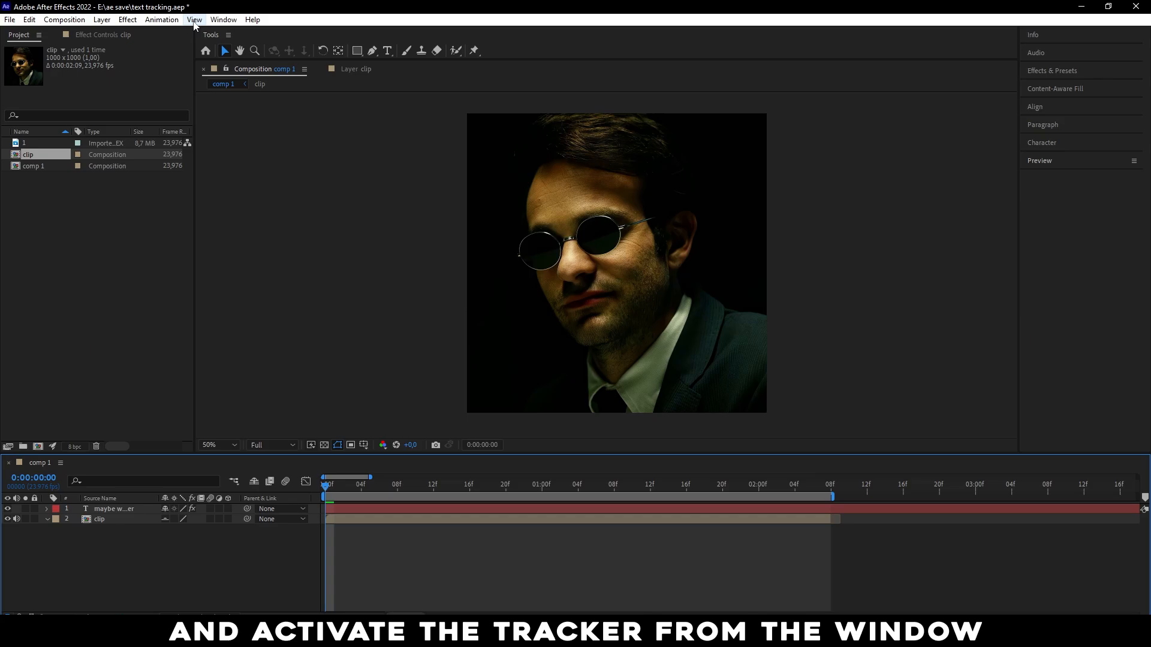
Step: Show the Tracker panel from the Window menu and select the clip layer to track
{"action": "left_click", "coordinate": [223, 21]}
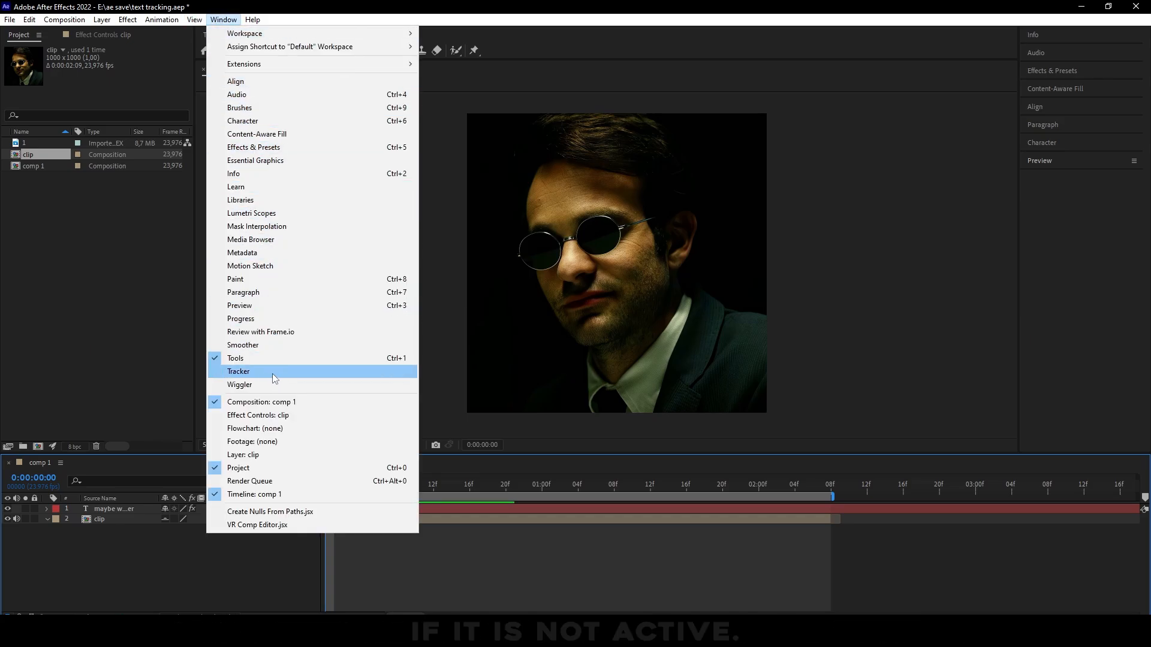
{"action": "left_click", "coordinate": [239, 371]}
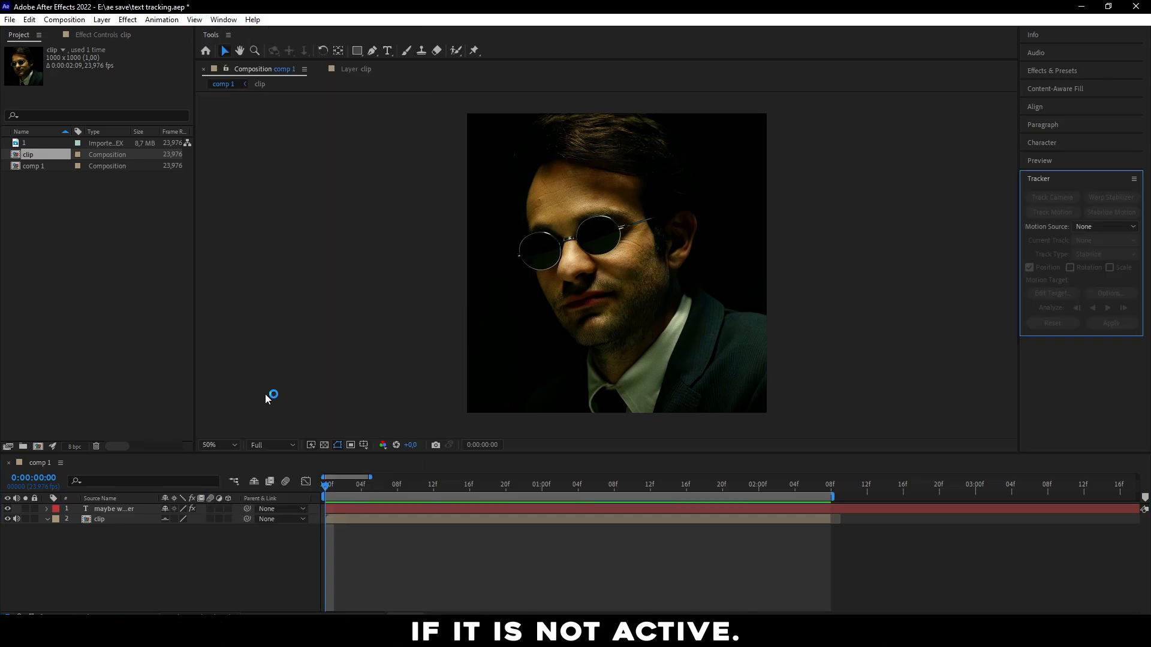
{"action": "left_click", "coordinate": [99, 519]}
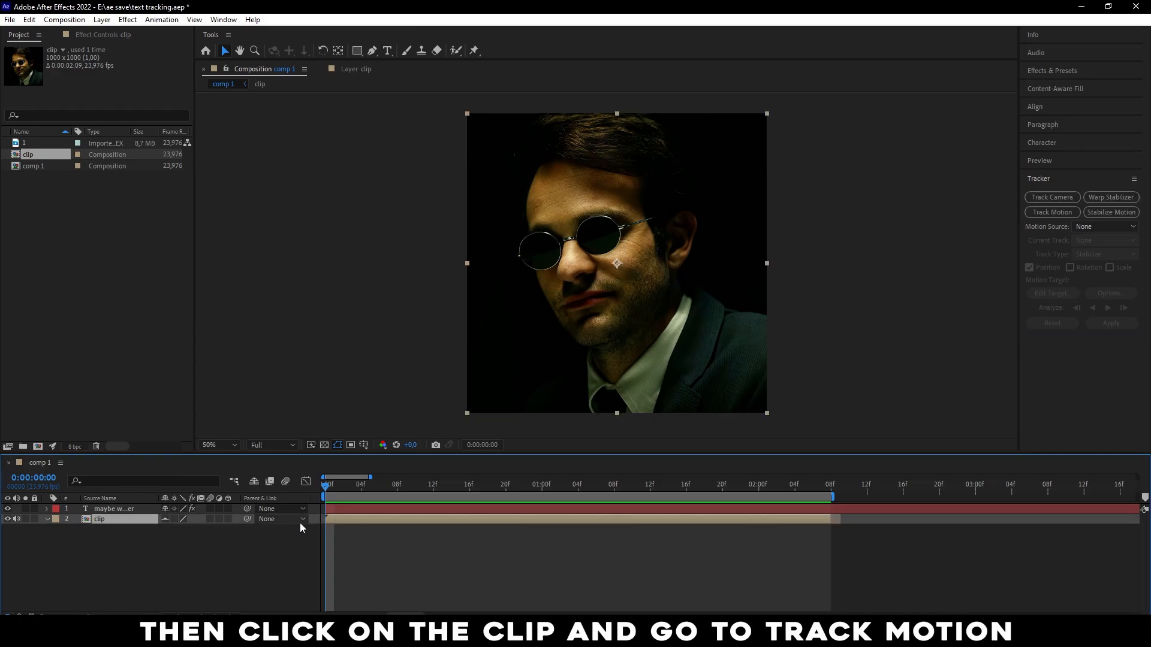
Step: Start Track Motion on the clip and enlarge Track Point 1's search region around the nose
{"action": "left_click", "coordinate": [1052, 212]}
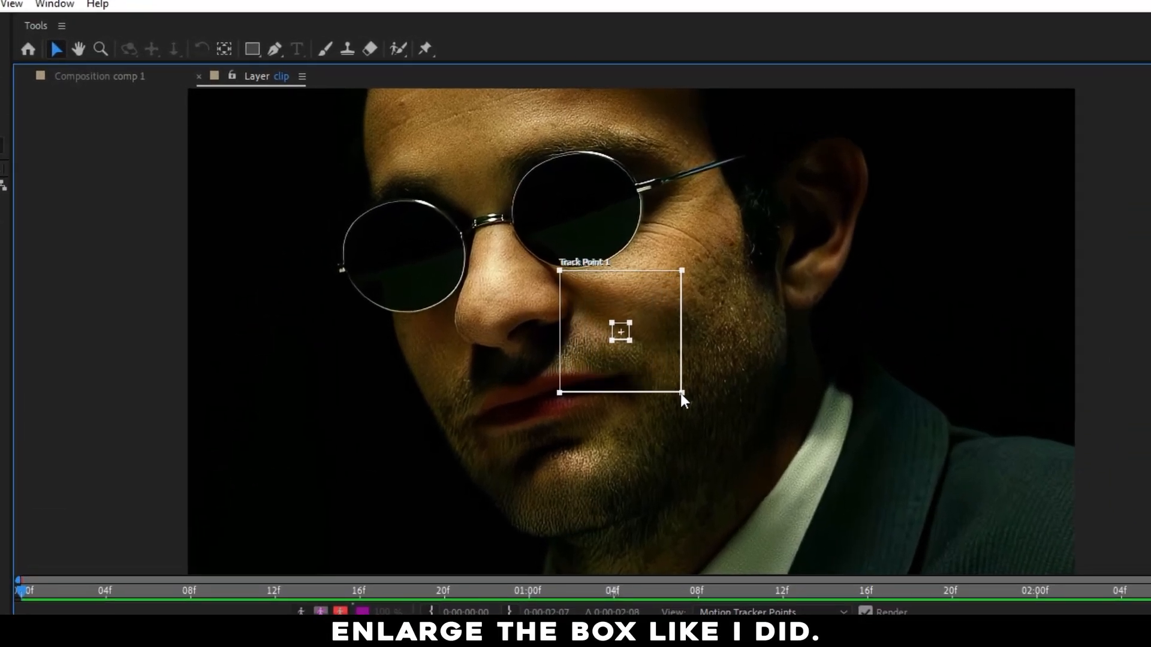
{"action": "left_click_drag", "start_coordinate": [681, 395], "coordinate": [703, 412]}
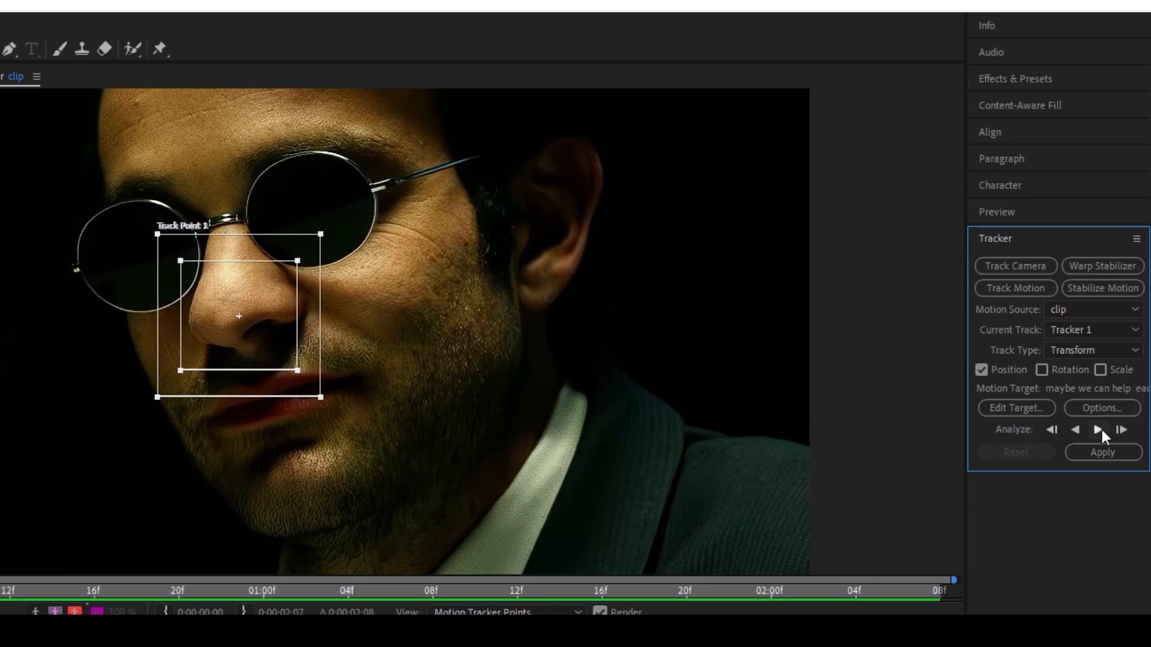
Step: Analyze the nose track point forward until it reaches the clip's last frame
{"action": "left_click", "coordinate": [1097, 429]}
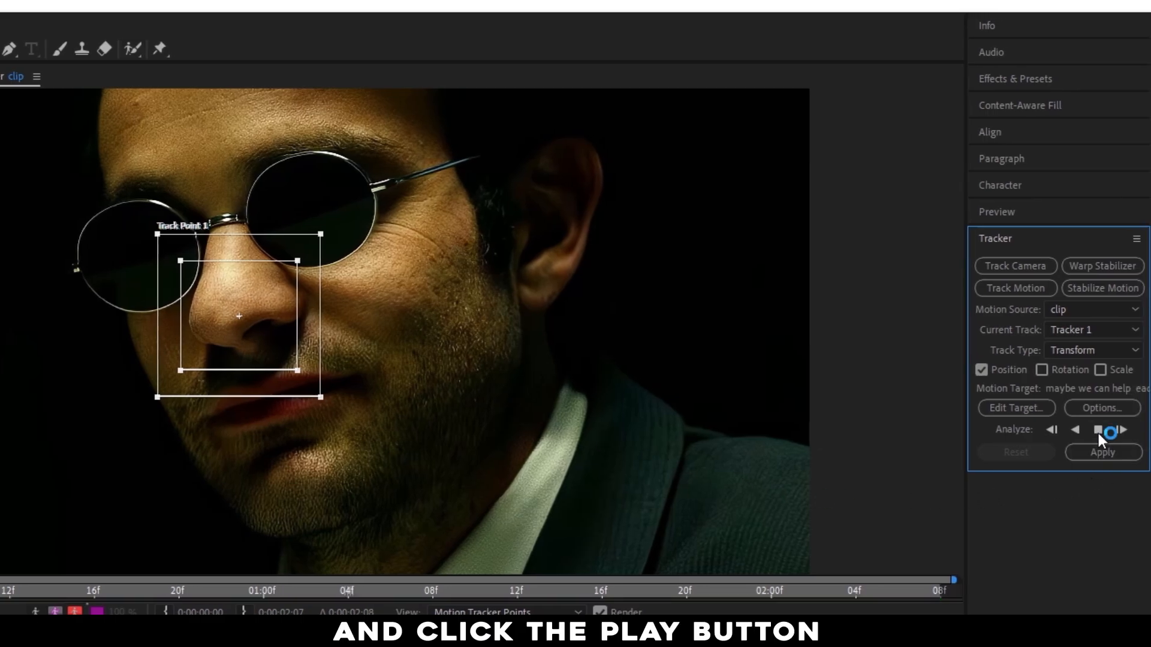
{"action": "left_click", "coordinate": [1123, 430]}
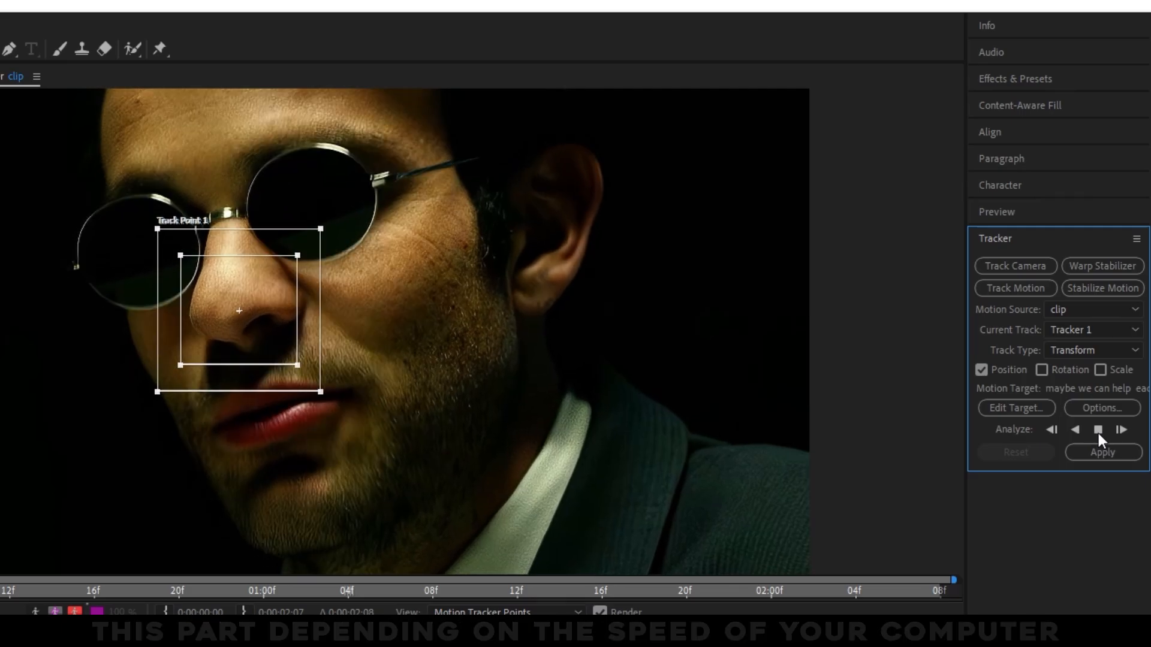
{"action": "left_click", "coordinate": [1119, 429]}
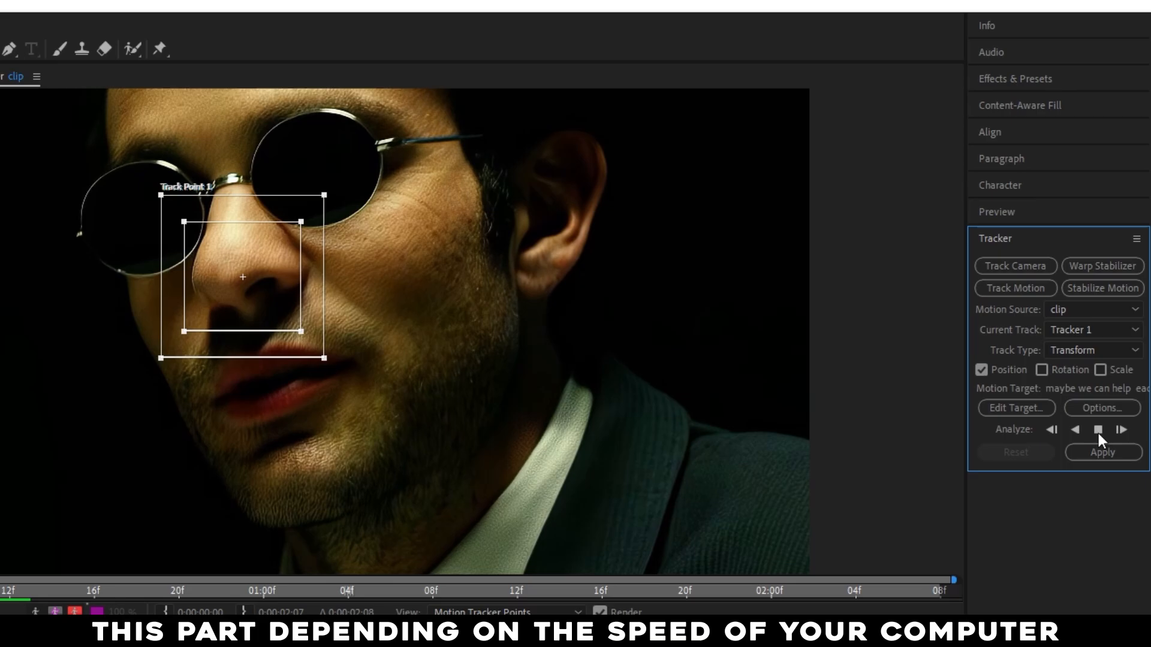
{"action": "left_click", "coordinate": [1120, 429]}
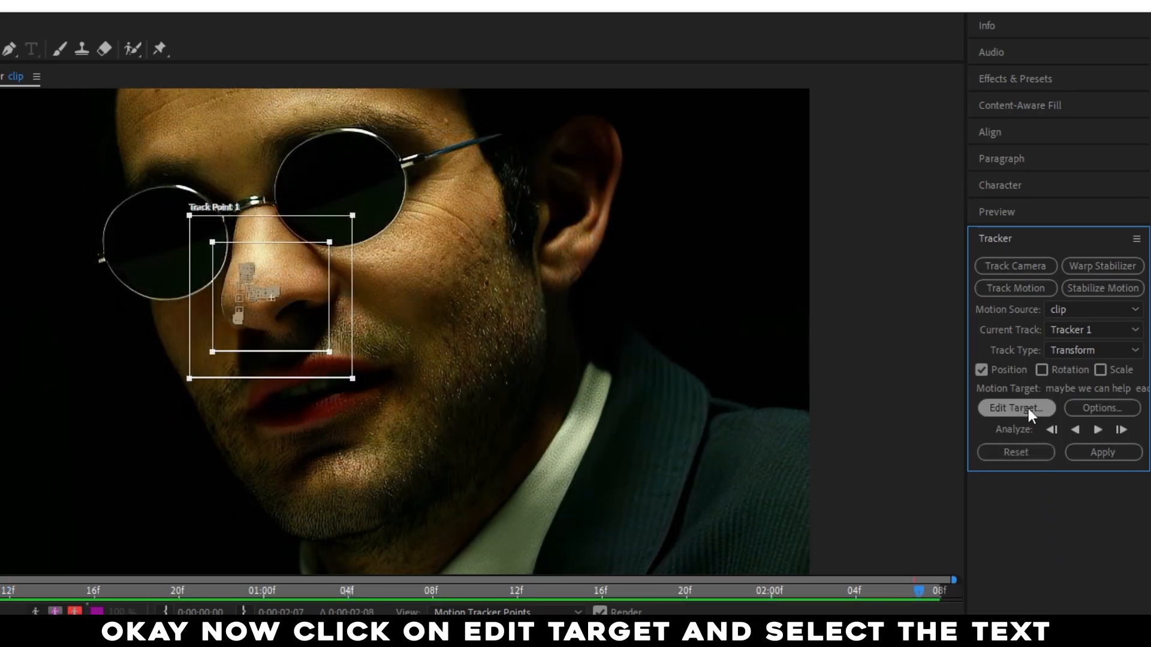
Step: Set the 'maybe we can help each other' text layer as the motion target via Edit Target
{"action": "left_click", "coordinate": [1014, 407]}
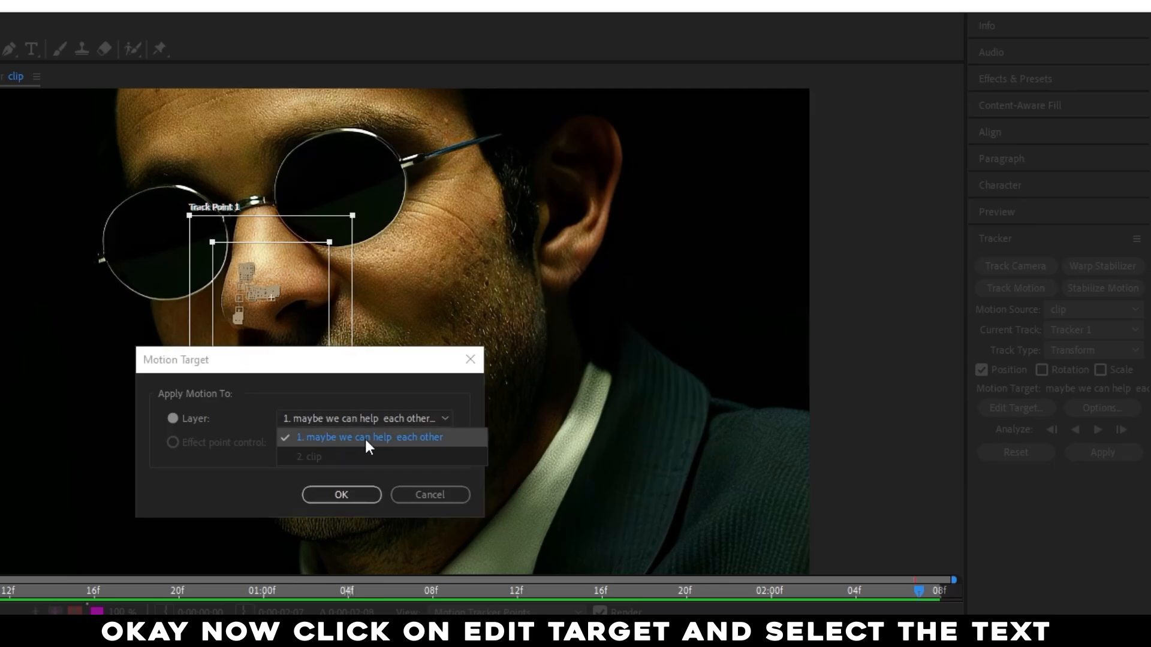
{"action": "left_click", "coordinate": [369, 436]}
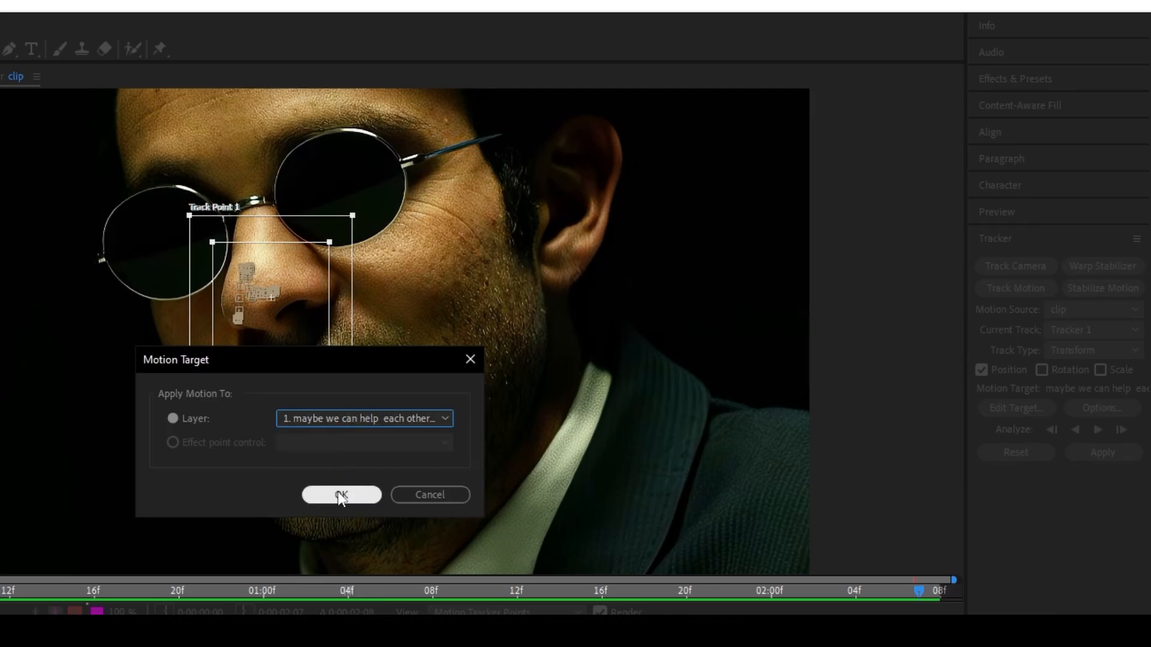
{"action": "left_click", "coordinate": [341, 494]}
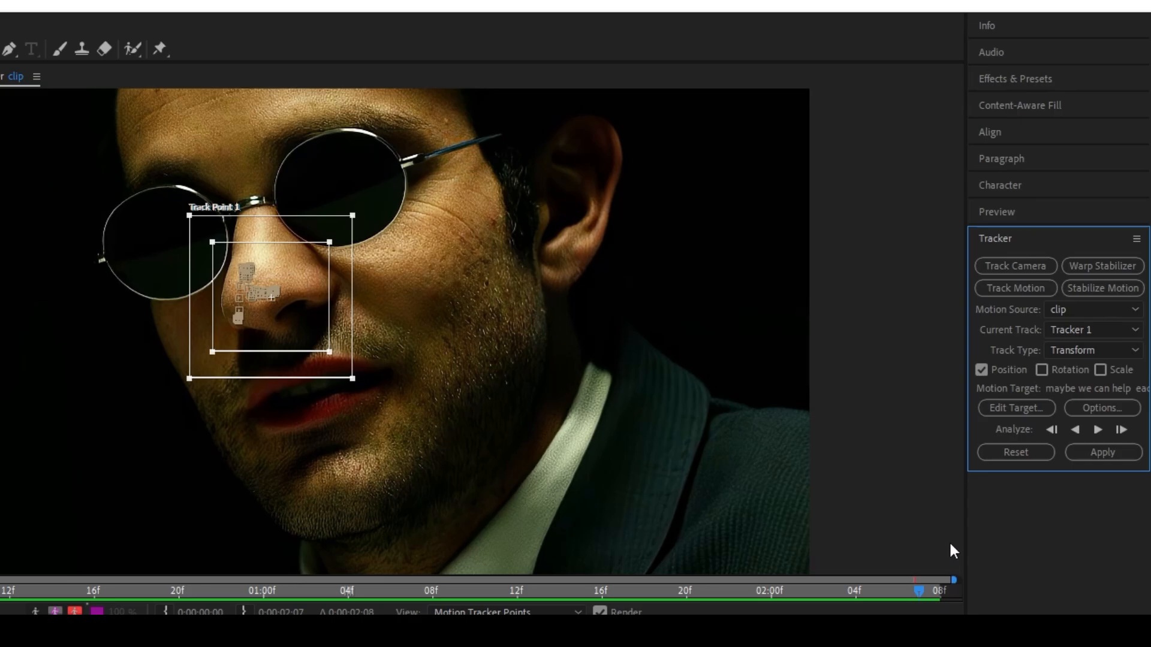
Step: Apply the tracking data to the text layer in both X and Y dimensions
{"action": "left_click", "coordinate": [1102, 452]}
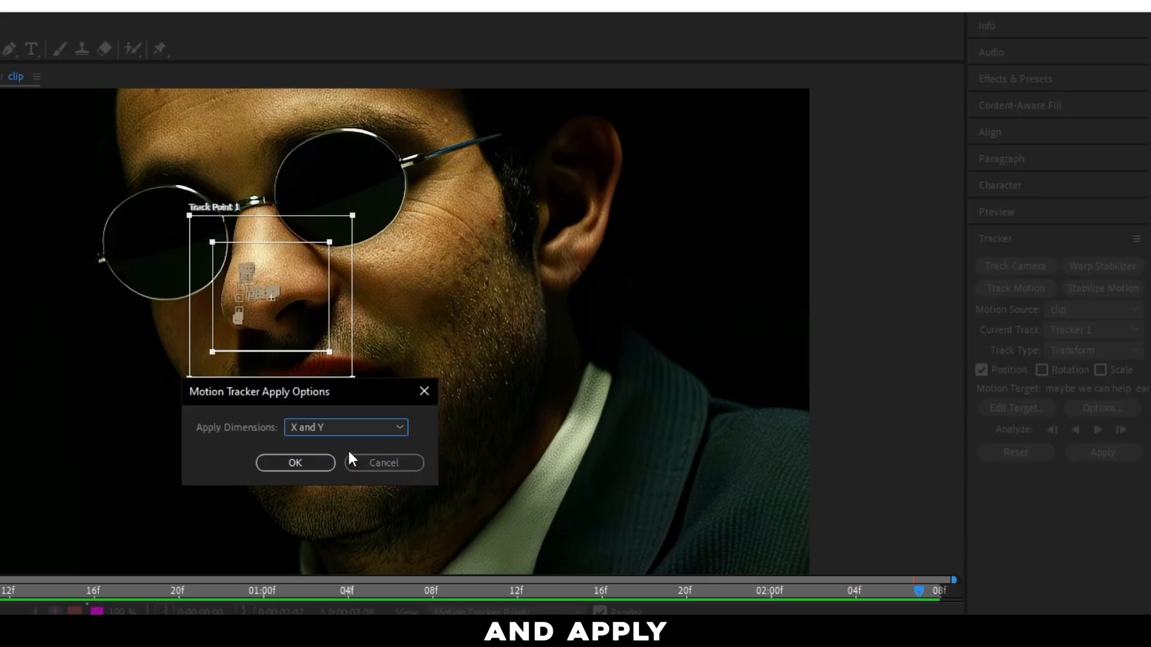
{"action": "left_click", "coordinate": [295, 463]}
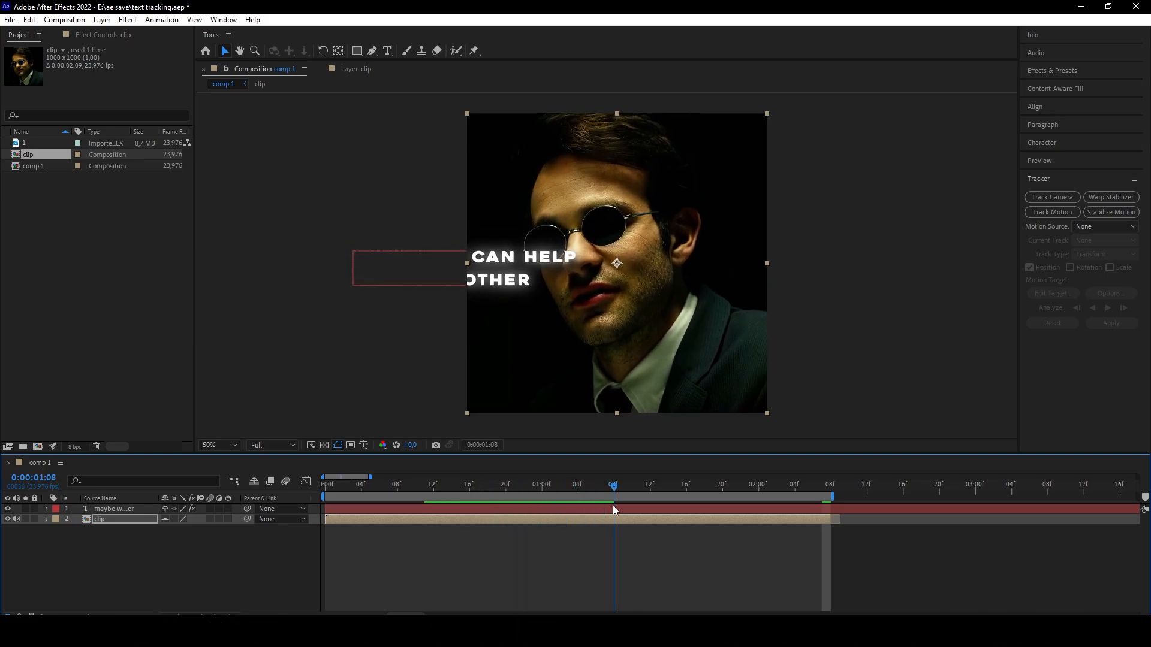
Step: Select the caption text layer so it can be moved fully into frame below the face
{"action": "left_click", "coordinate": [114, 508]}
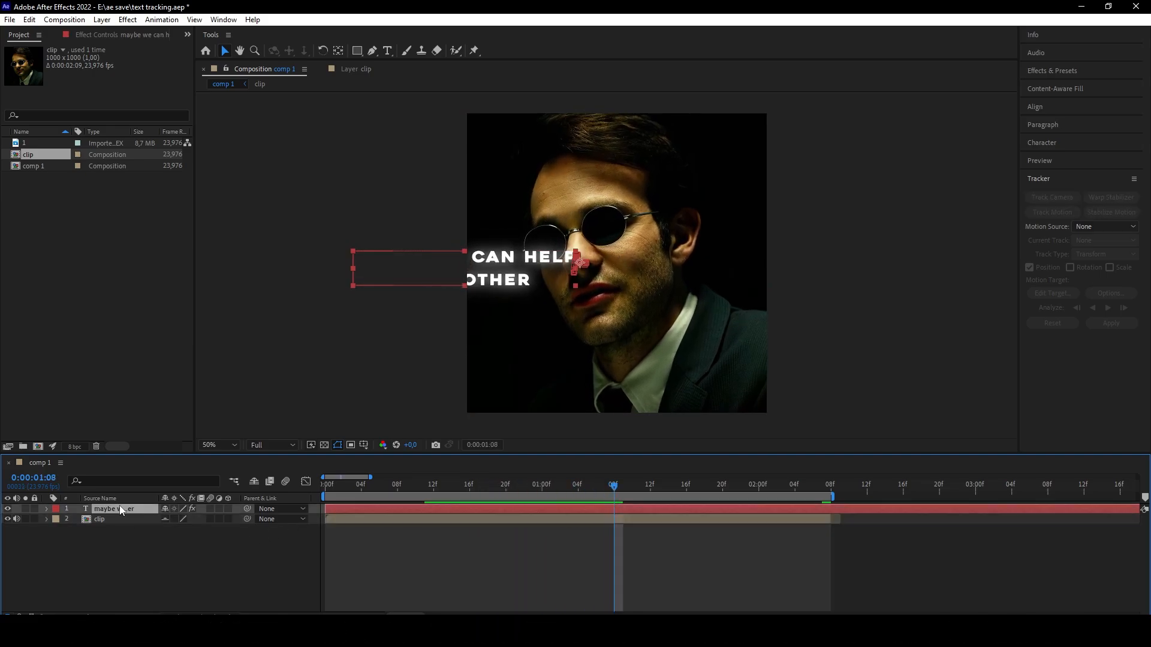
{"action": "left_click", "coordinate": [46, 508]}
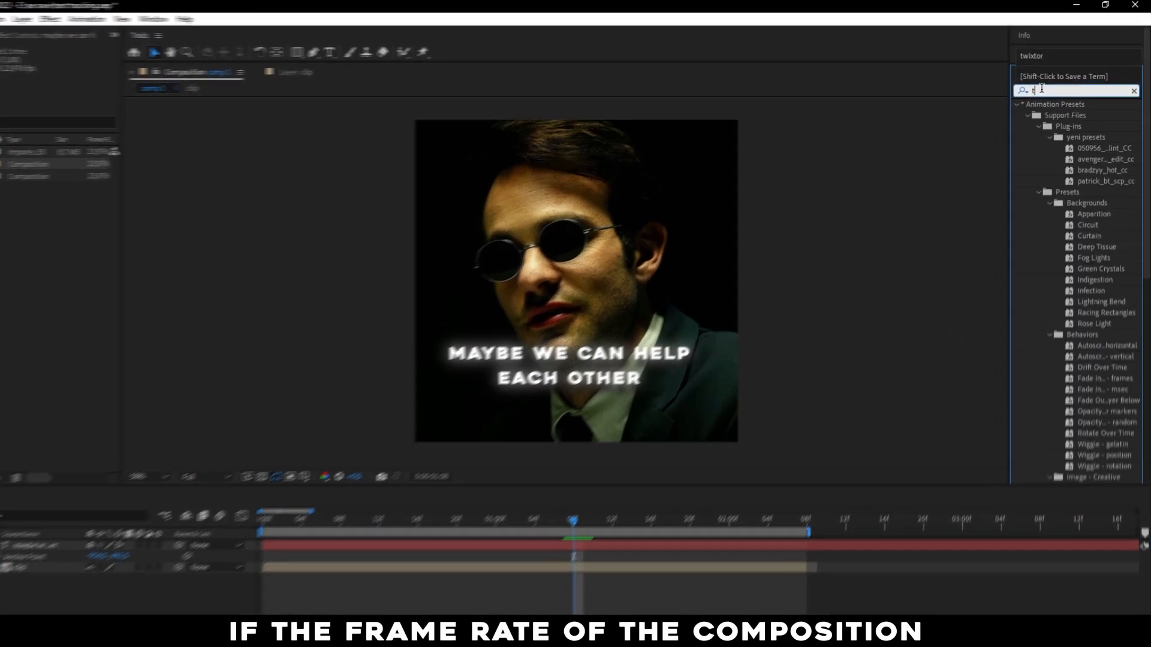
Step: Search the Effects & Presets library for 'twixtor'
{"action": "type", "text": "twixtor"}
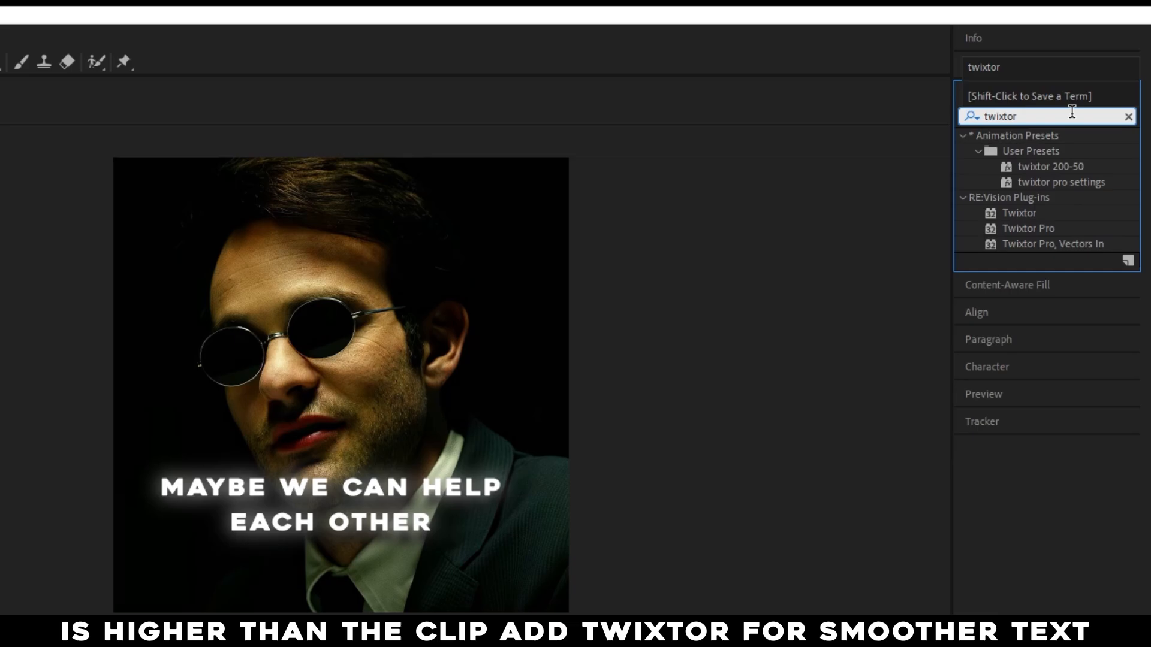